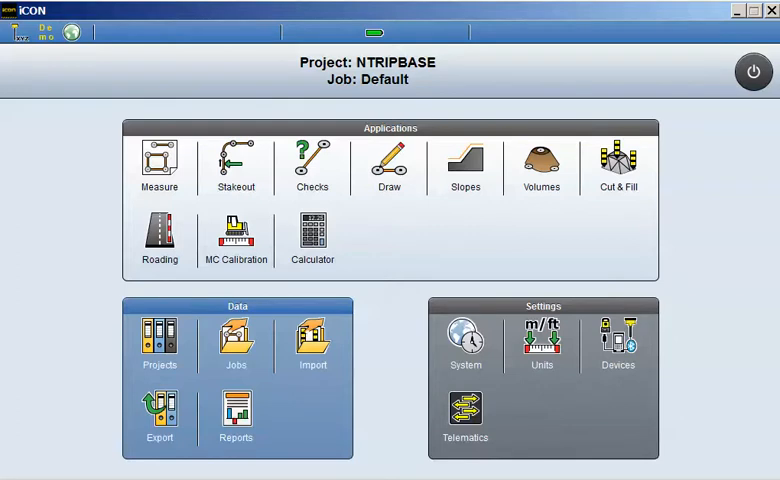
pyautogui.moveTo(628, 310)
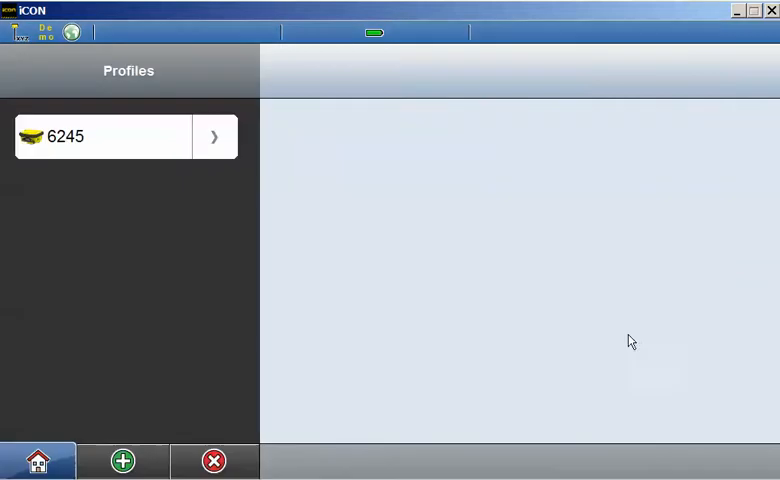
pyautogui.moveTo(211, 258)
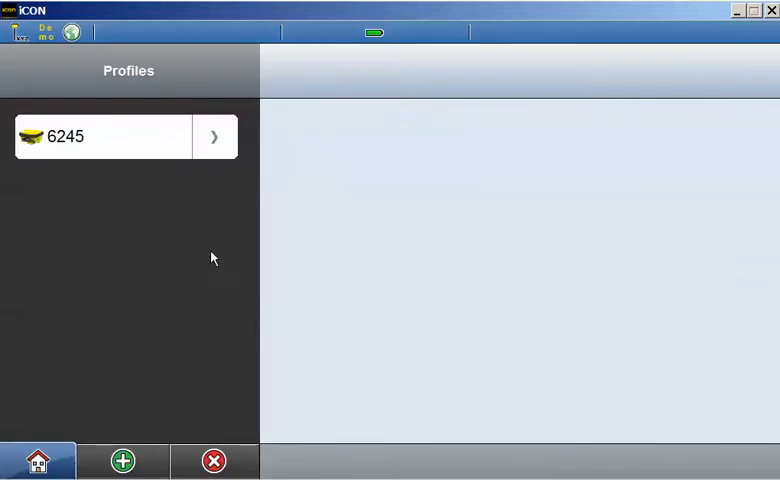
pyautogui.moveTo(212, 266)
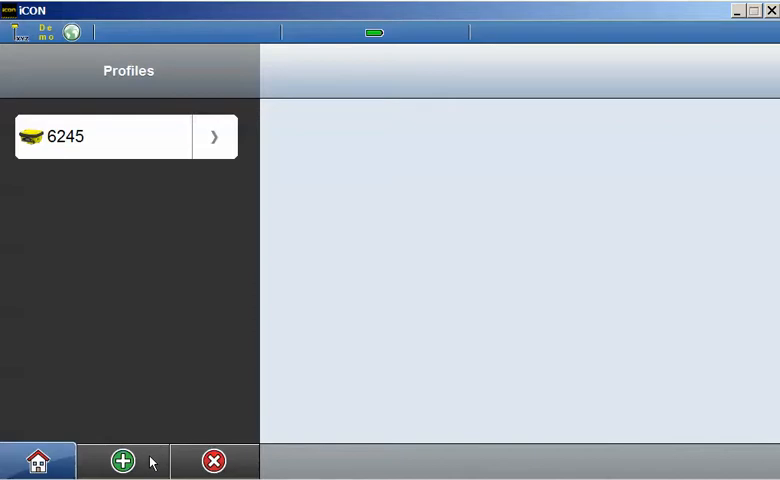
# - Add a new iCON gps 60 device profile named 6253 and save it
pyautogui.click(123, 458)
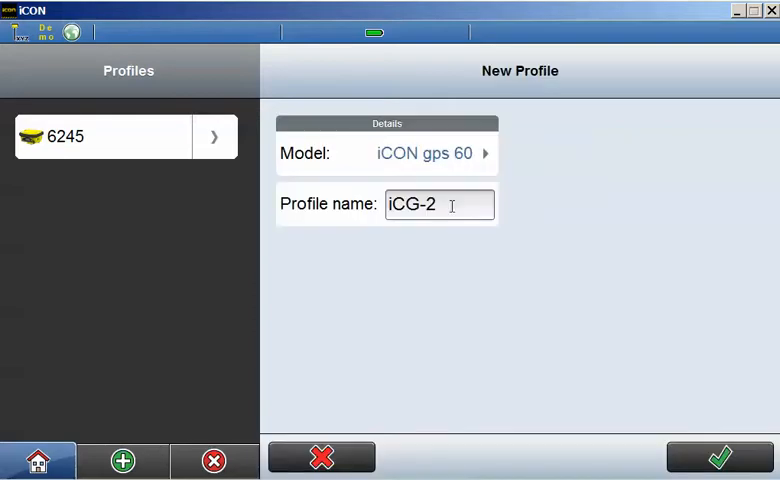
pyautogui.click(440, 204)
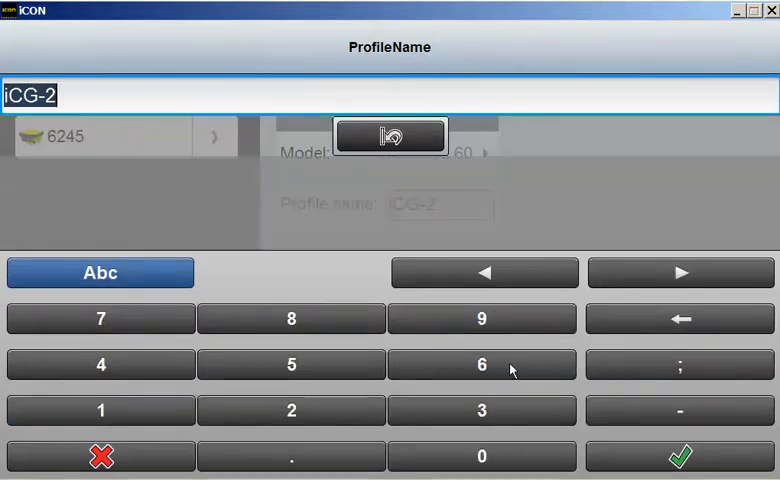
pyautogui.click(291, 364)
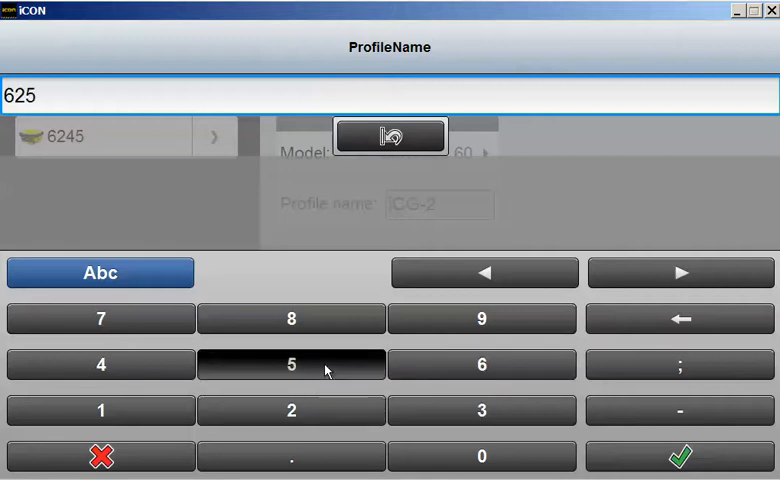
pyautogui.click(678, 452)
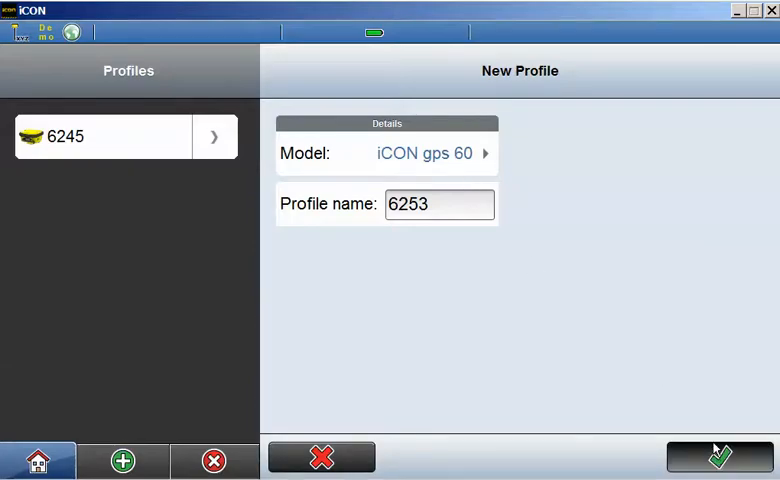
pyautogui.click(718, 453)
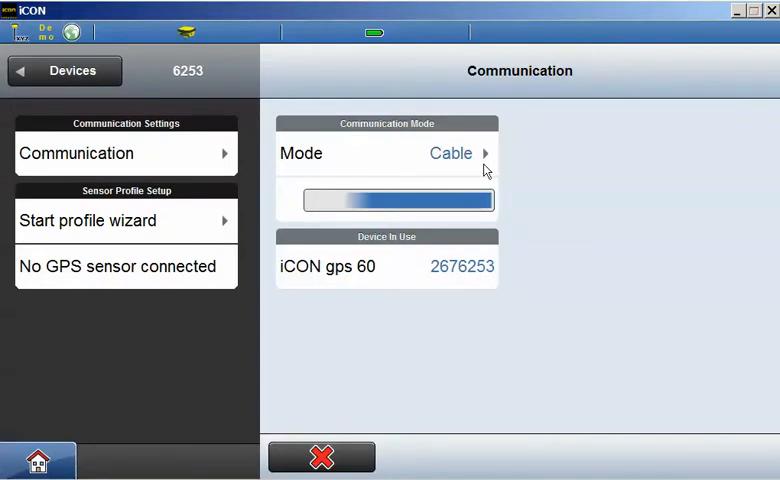
# - Select the iCON gps 60 sensor 2676253 and connect profile 6253 to it
pyautogui.click(386, 266)
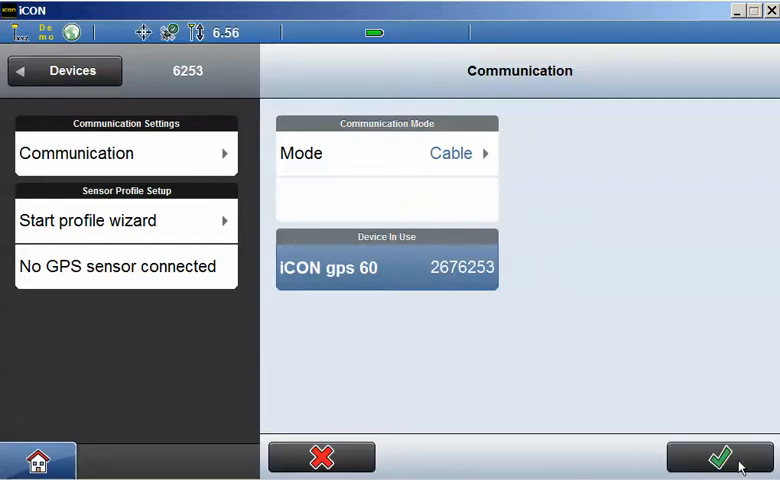
pyautogui.click(720, 460)
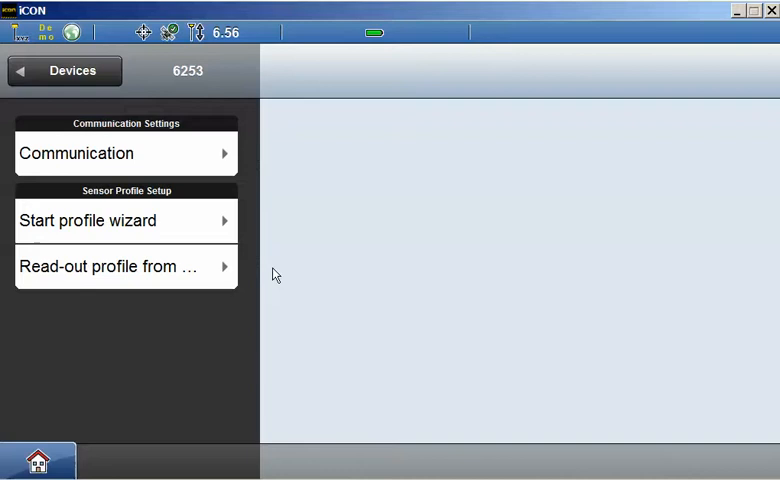
pyautogui.moveTo(178, 224)
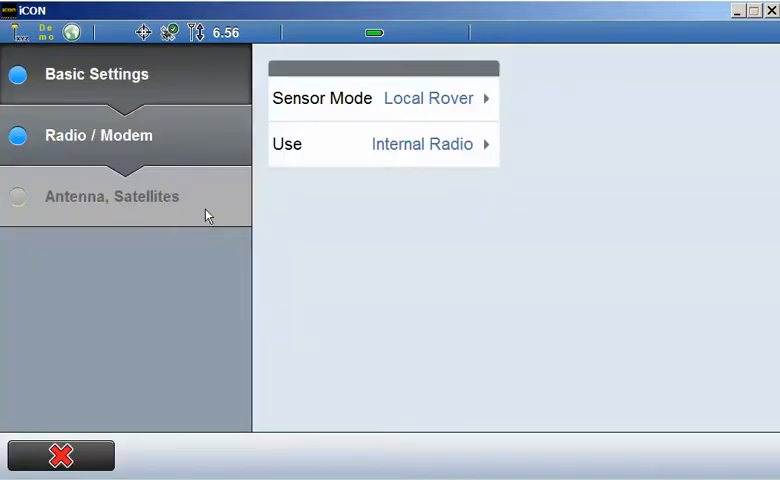
# - Choose iCG60 Modem as the rover's correction source, keeping Connect via NTRIP
pyautogui.click(428, 98)
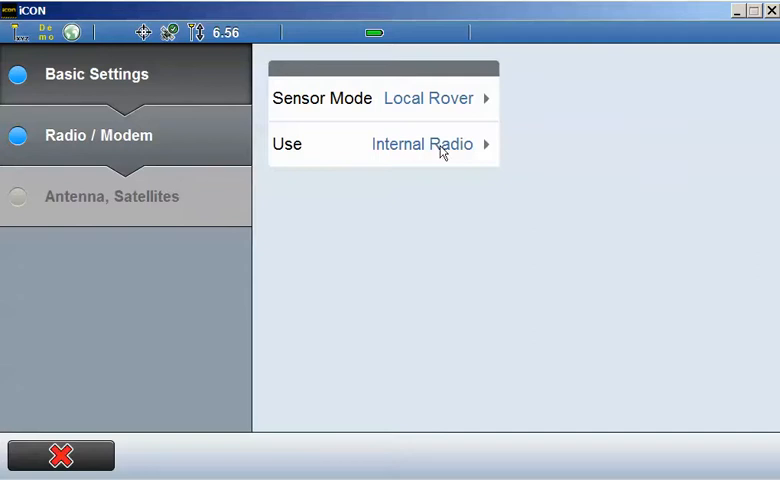
pyautogui.click(422, 143)
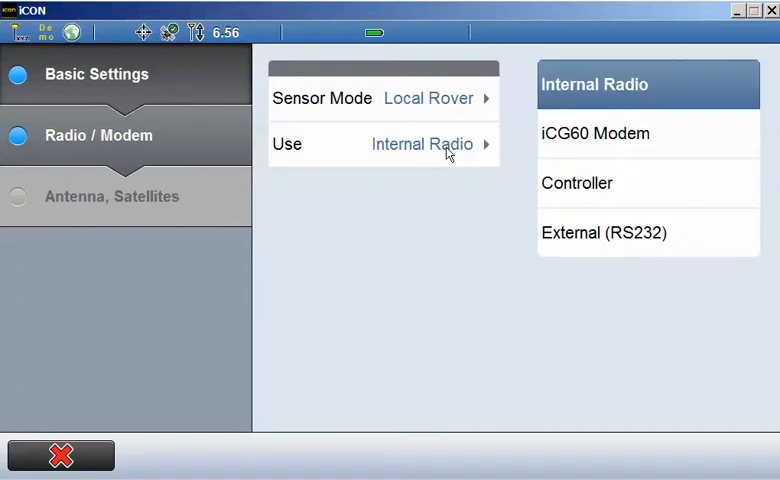
pyautogui.moveTo(655, 137)
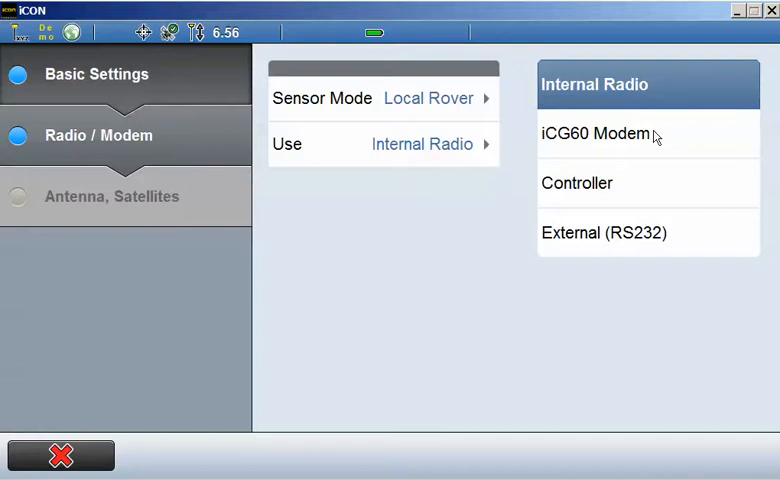
pyautogui.click(598, 133)
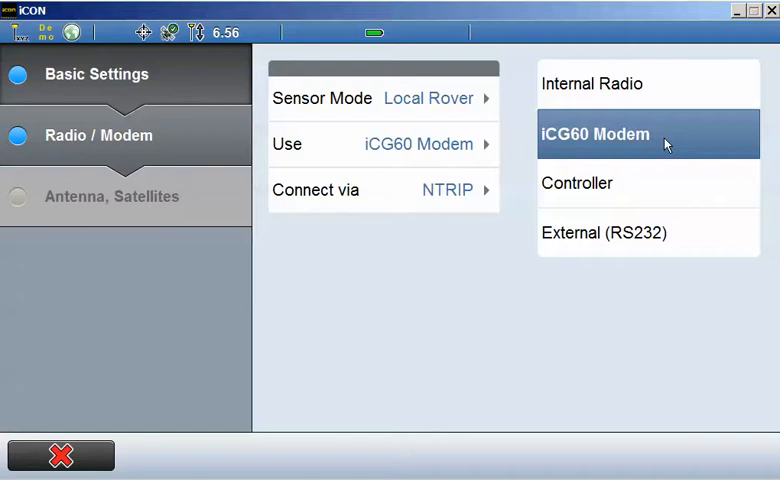
pyautogui.moveTo(642, 184)
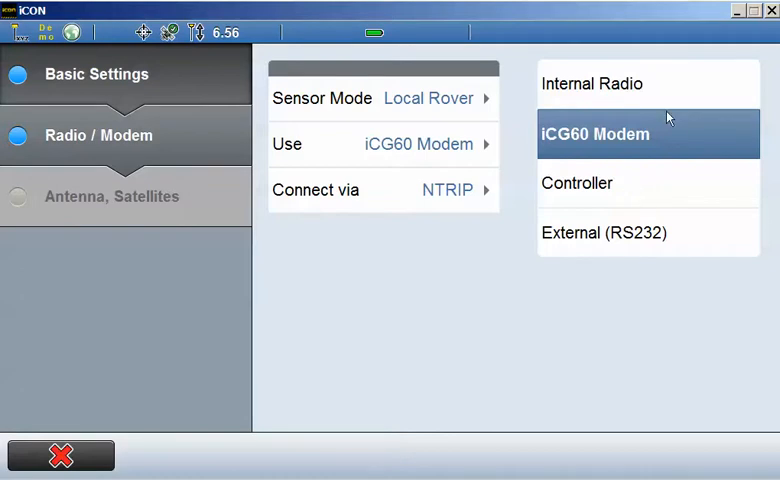
pyautogui.click(648, 133)
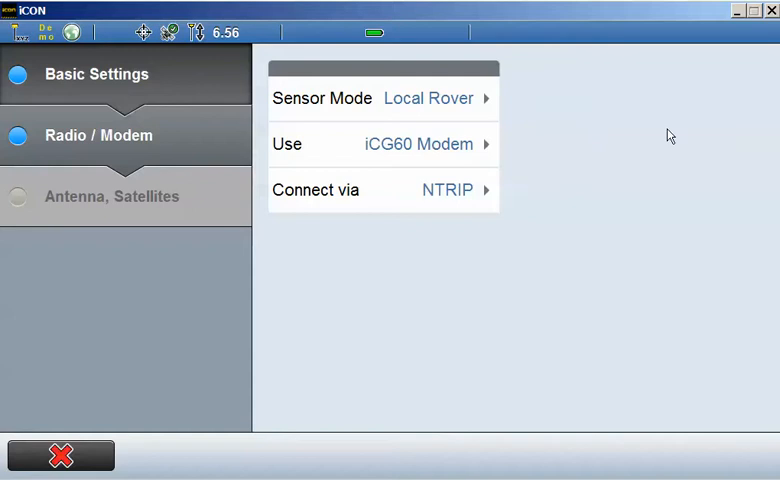
pyautogui.moveTo(405, 202)
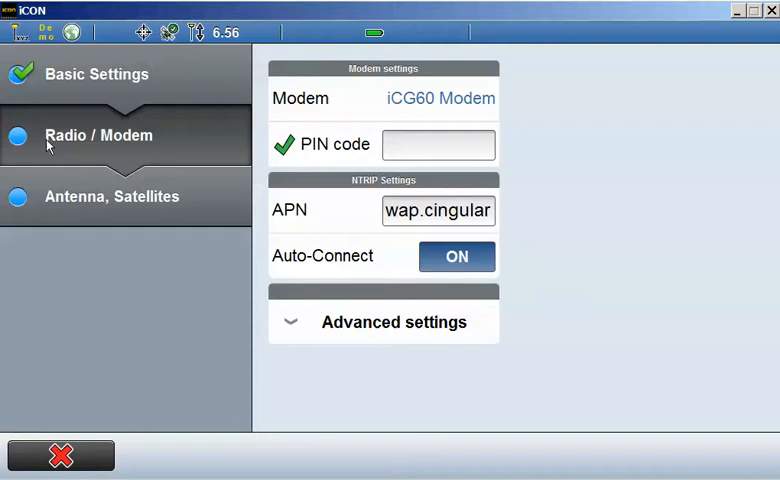
pyautogui.moveTo(341, 297)
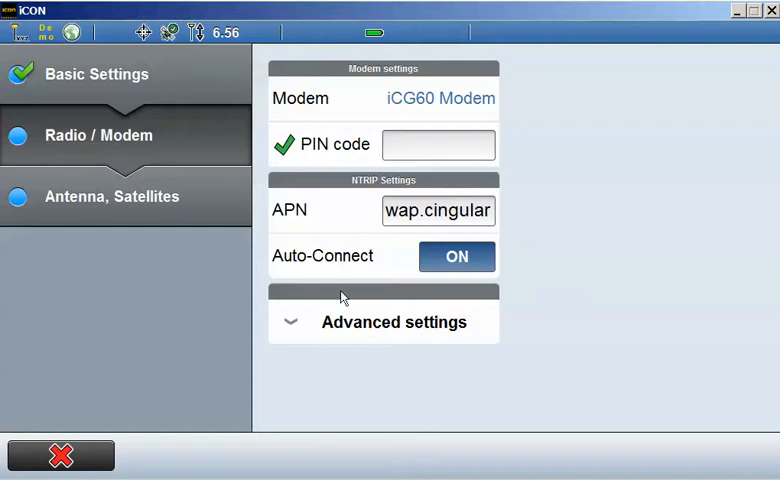
# - Set the iCG60 modem APN to rover01.smartnetna.com and confirm the radio/modem settings
pyautogui.click(394, 321)
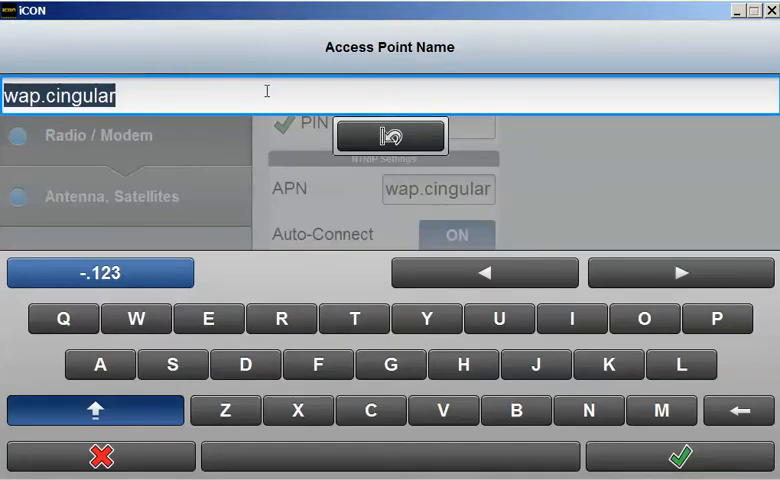
pyautogui.write('rover01')
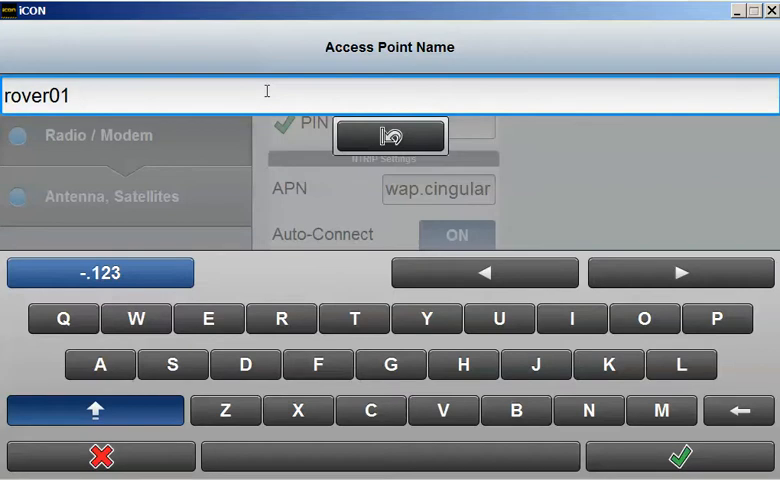
pyautogui.write('.smart')
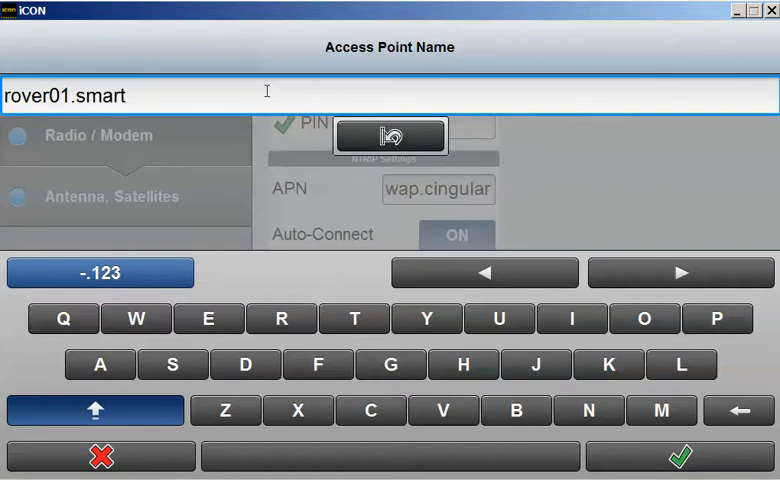
pyautogui.write('netna.com')
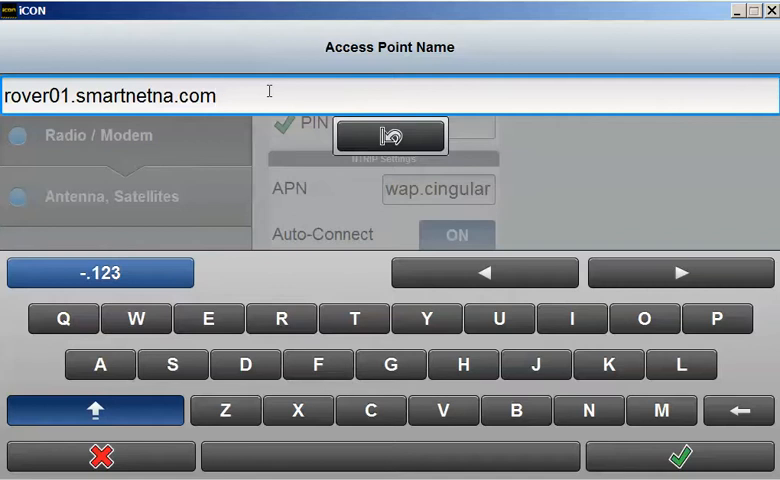
pyautogui.click(681, 456)
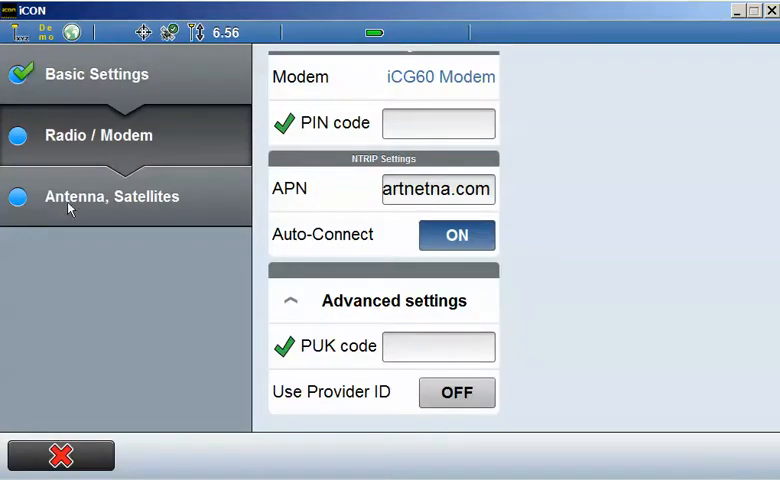
pyautogui.click(112, 196)
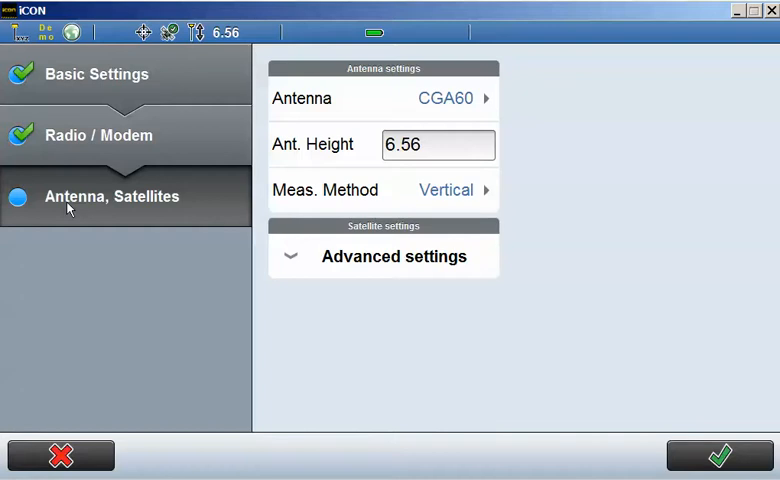
pyautogui.moveTo(202, 173)
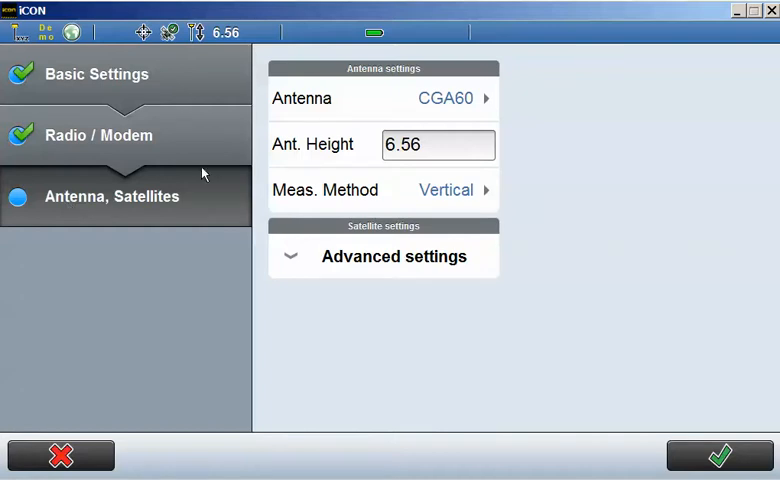
pyautogui.moveTo(365, 152)
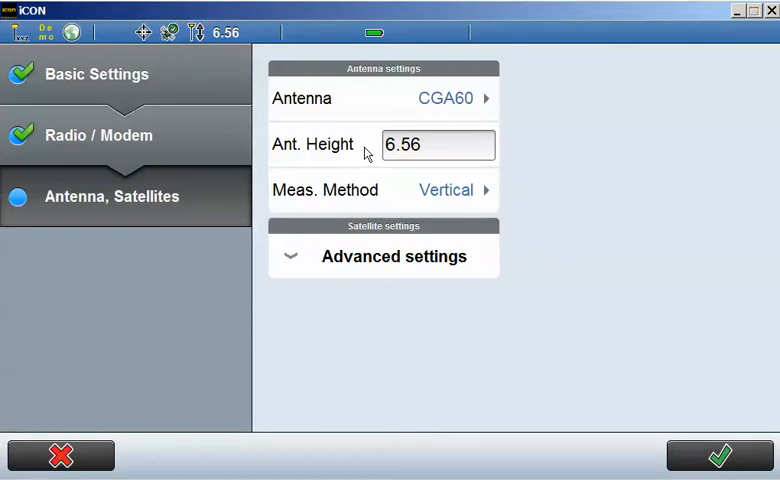
# - Accept the CGA60 antenna at 6.56 height, measured vertically
pyautogui.click(393, 256)
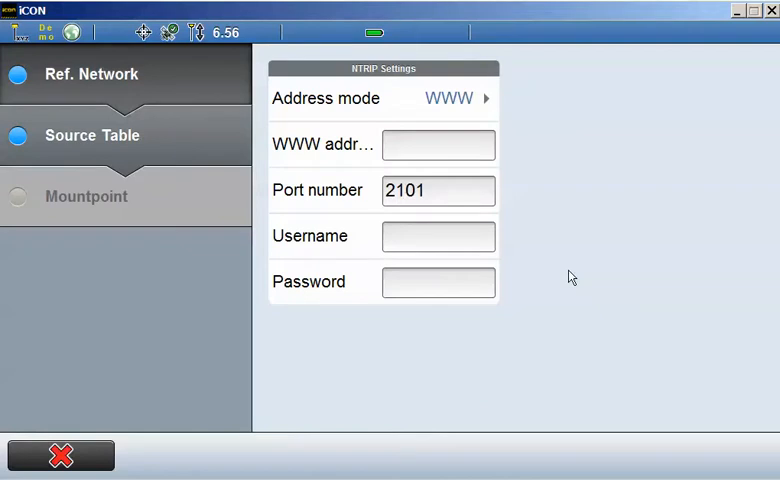
pyautogui.moveTo(570, 255)
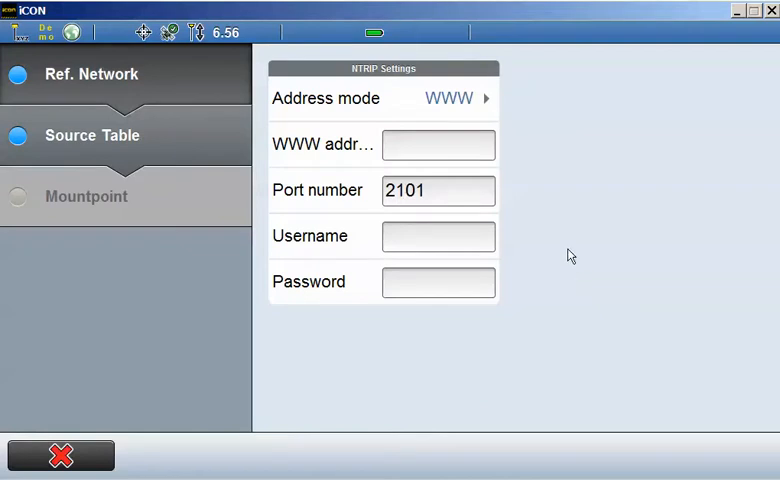
# - Address the reference network by IP 10.230.0.112 with port 10000
pyautogui.click(448, 98)
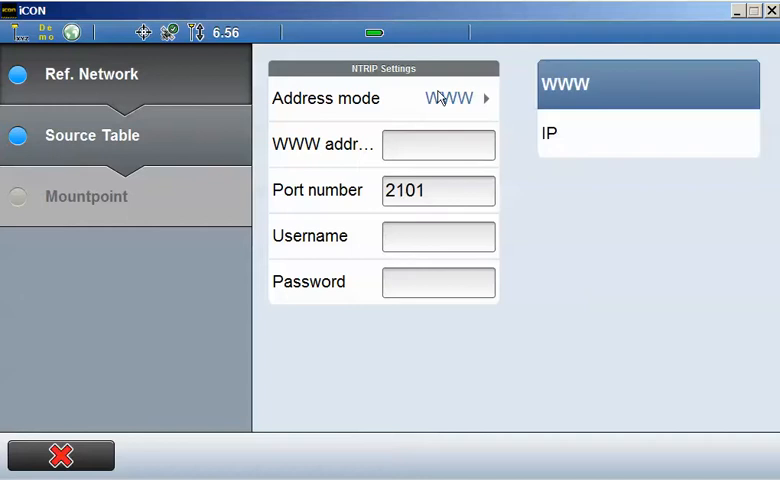
pyautogui.click(550, 132)
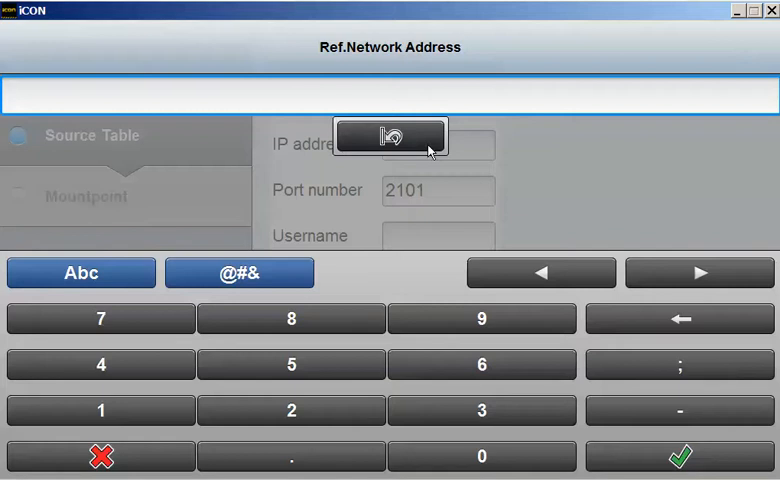
pyautogui.moveTo(410, 207)
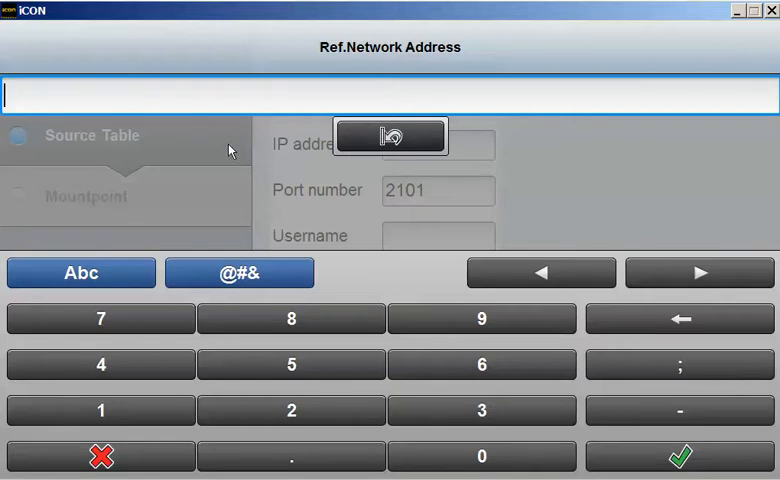
pyautogui.click(98, 411)
pyautogui.write('10.230.0.112')
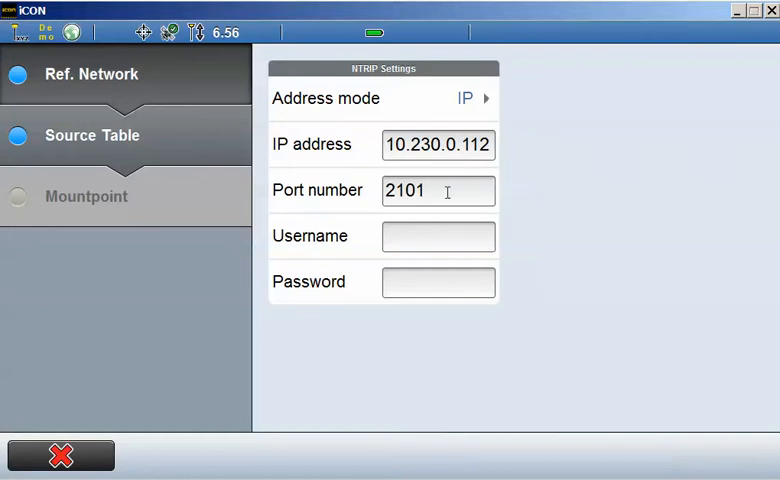
pyautogui.click(438, 190)
pyautogui.write('10000')
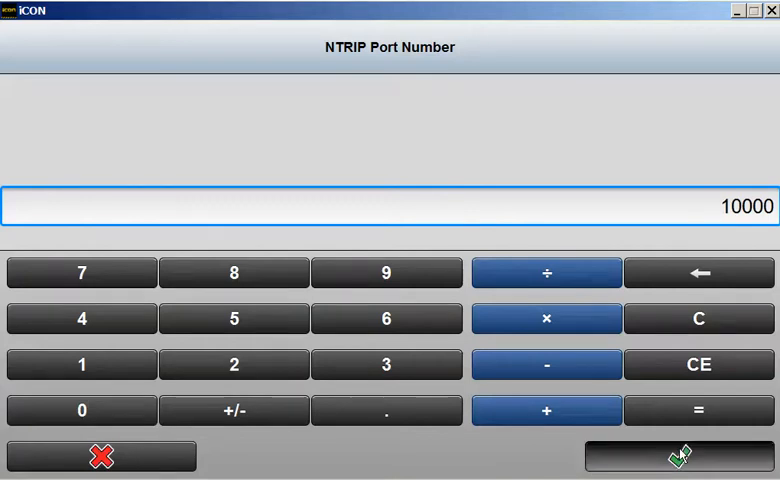
pyautogui.click(681, 452)
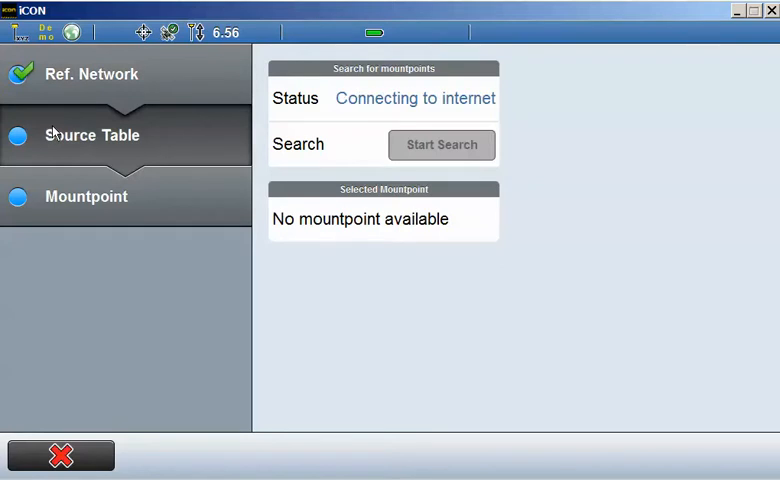
pyautogui.moveTo(386, 119)
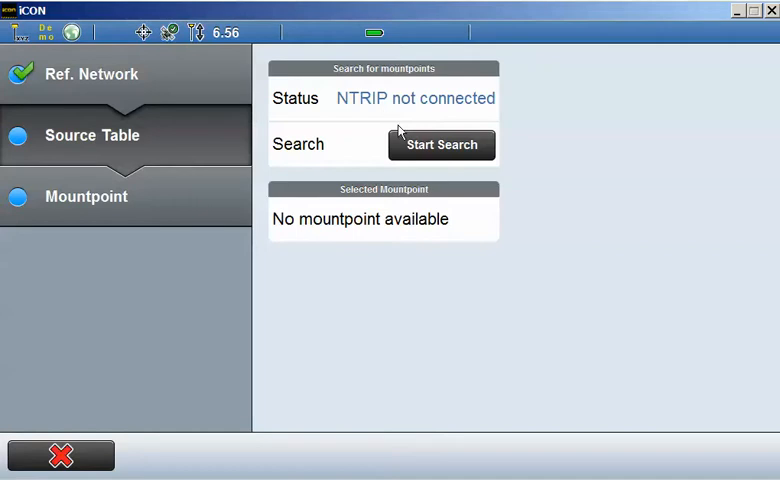
# - Search the caster's source table and select mountpoint iCG60_RTCM3
pyautogui.click(441, 144)
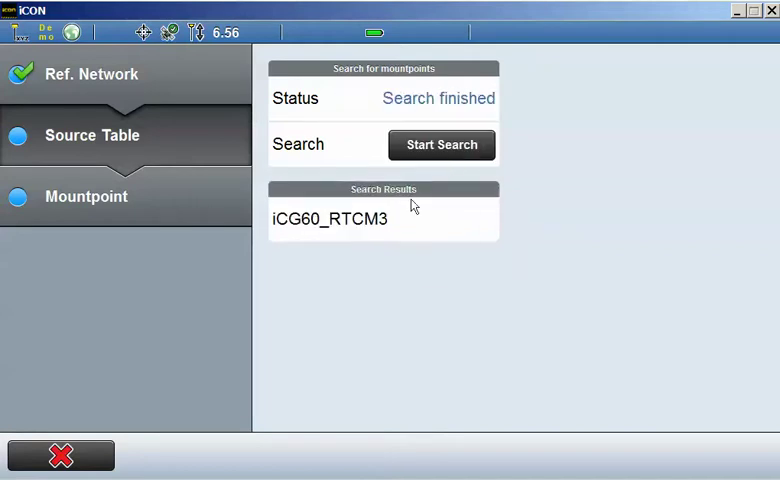
pyautogui.moveTo(401, 227)
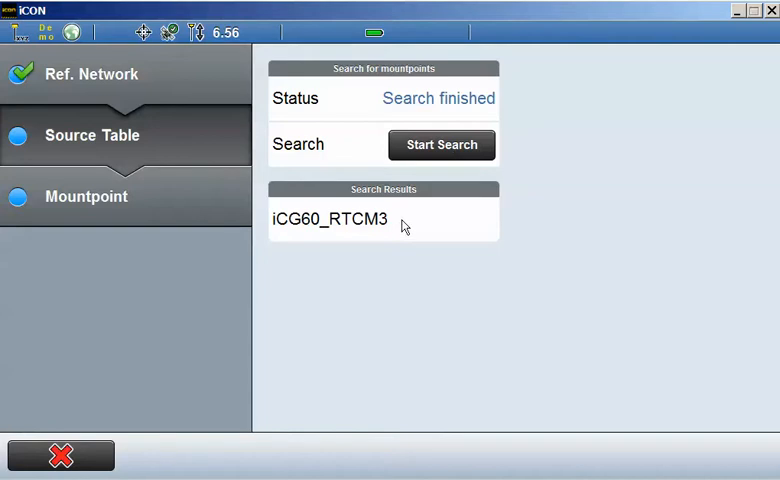
pyautogui.click(330, 219)
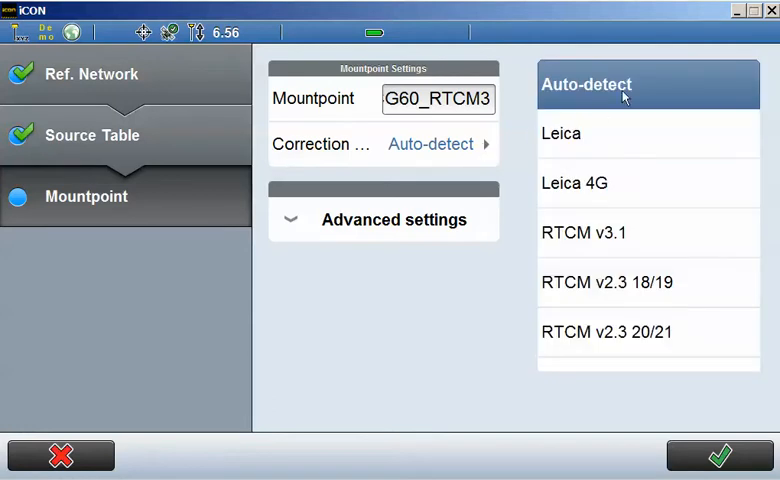
pyautogui.moveTo(653, 245)
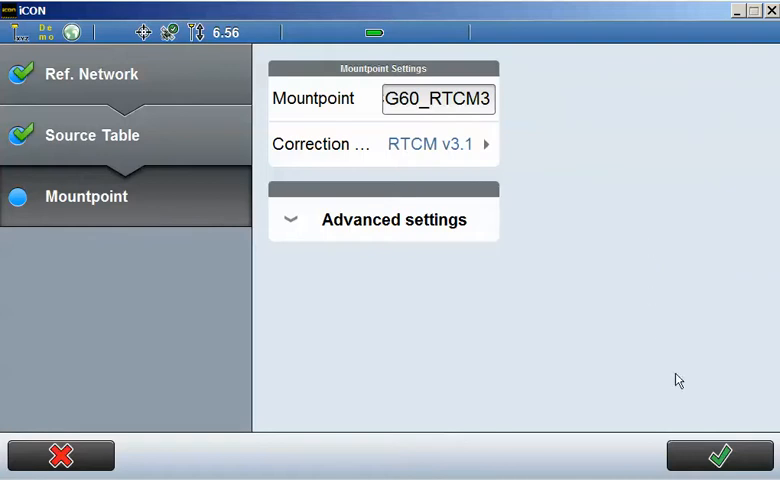
# - Finish the rover profile wizard with RTCM v3.1 corrections for iCG60_RTCM3
pyautogui.click(720, 455)
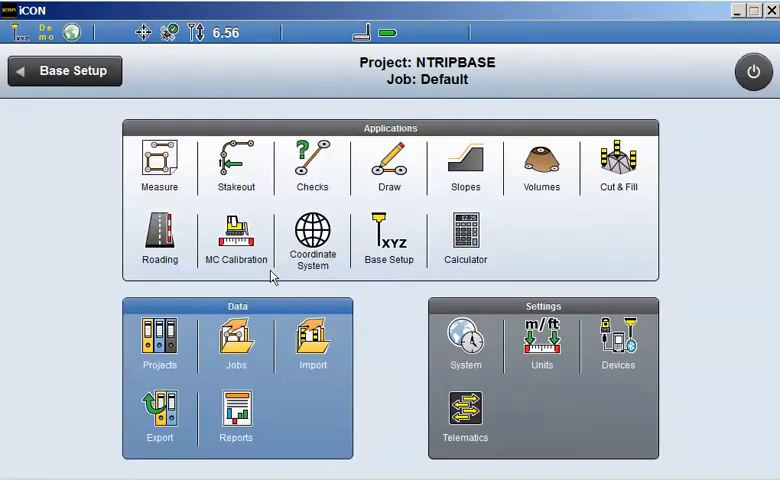
pyautogui.moveTo(235, 186)
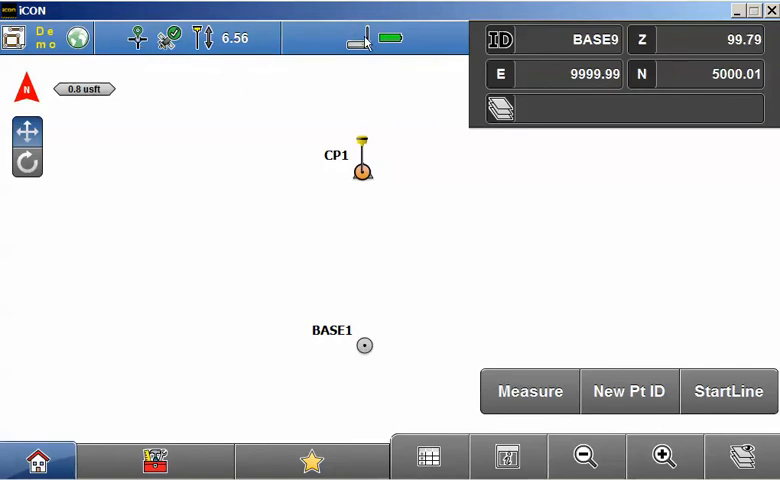
# - Show the modem details: APN rover01.smartnetna.com, IP 10.230.0.112, port 10000, iCG60_RTCM3
pyautogui.click(359, 38)
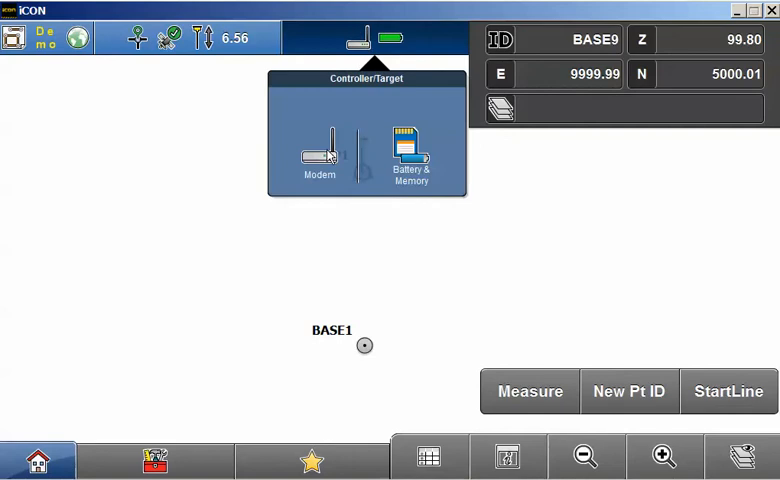
pyautogui.click(319, 155)
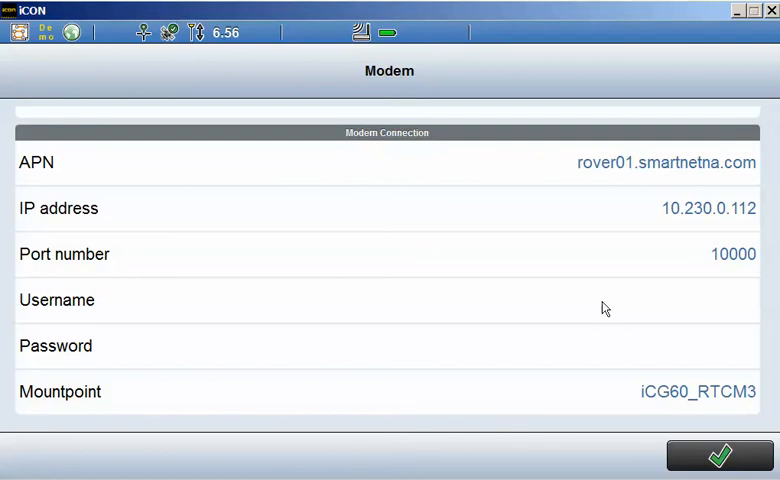
pyautogui.moveTo(627, 249)
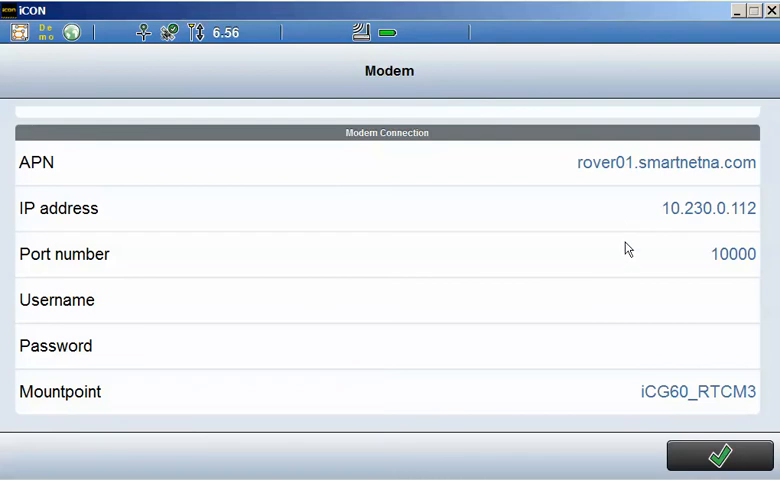
pyautogui.moveTo(611, 327)
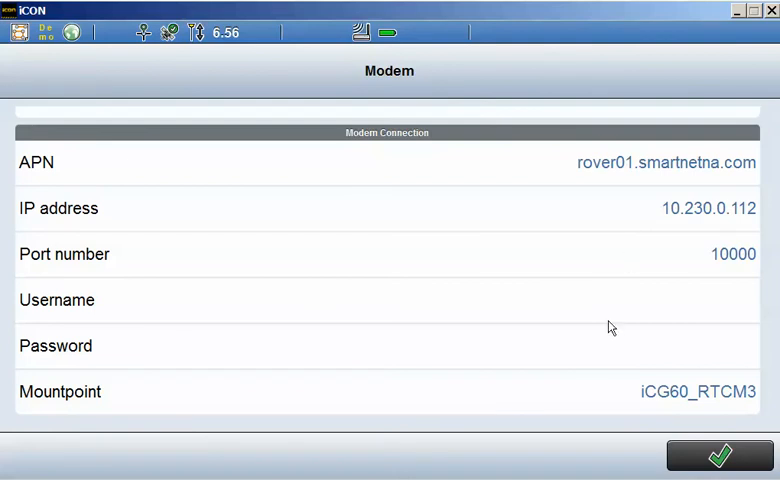
pyautogui.moveTo(600, 398)
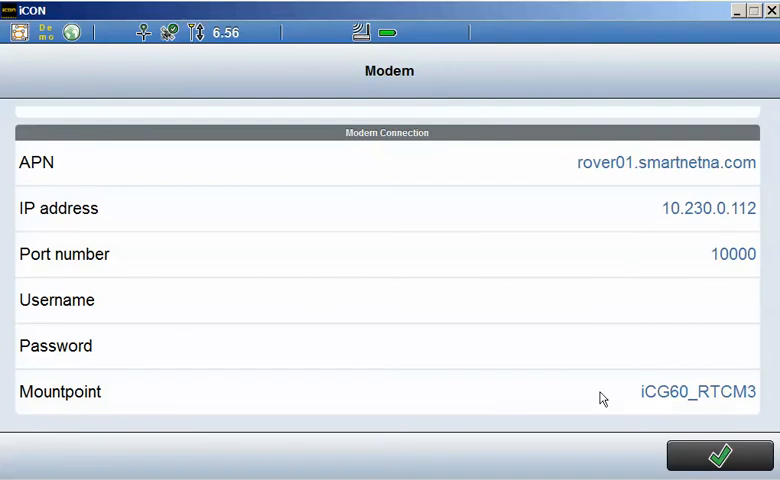